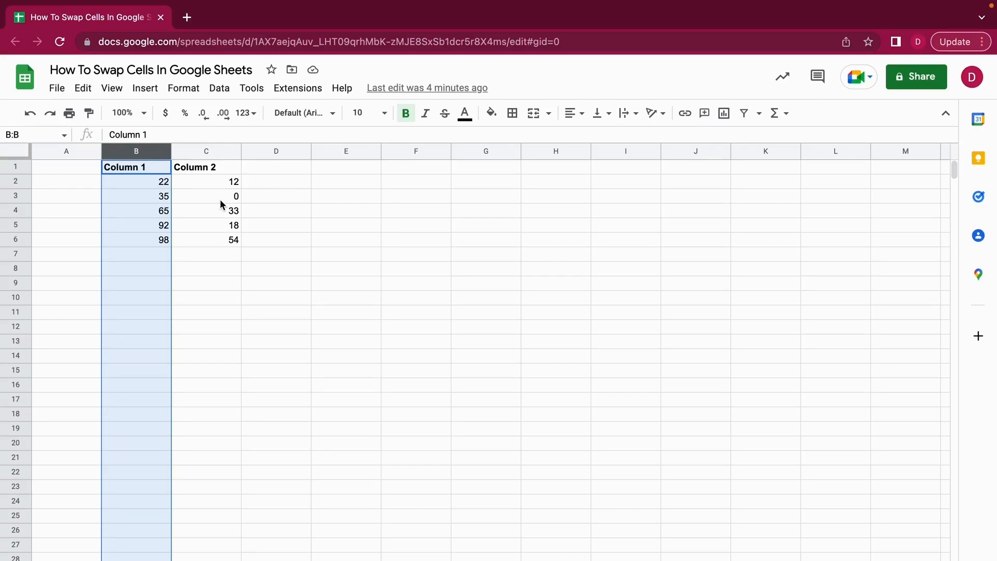
pyautogui.moveTo(260, 250)
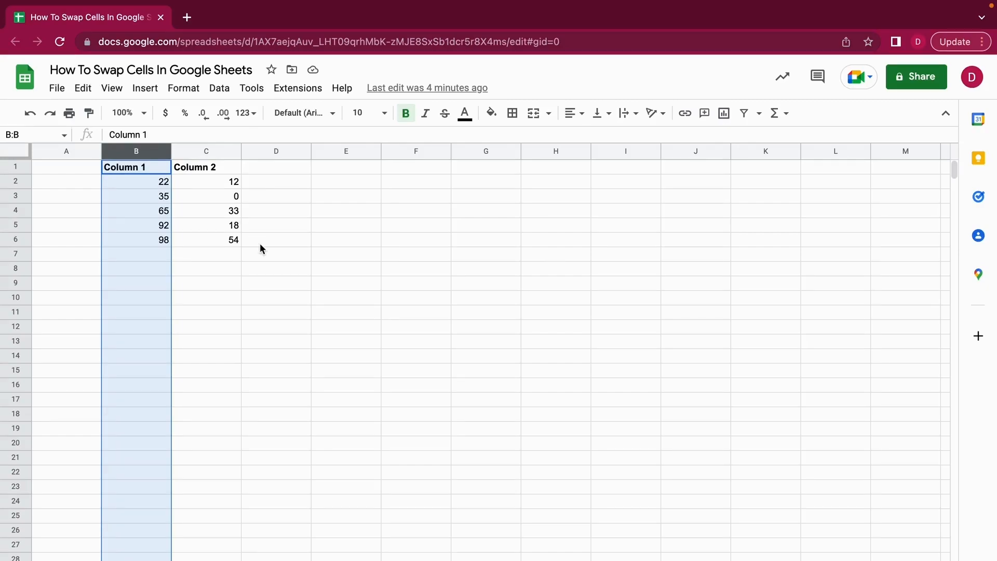
# Step: Move Column 2 (12, 0, 33, 18, 54) into column B so it precedes Column 1 in C
pyautogui.click(276, 297)
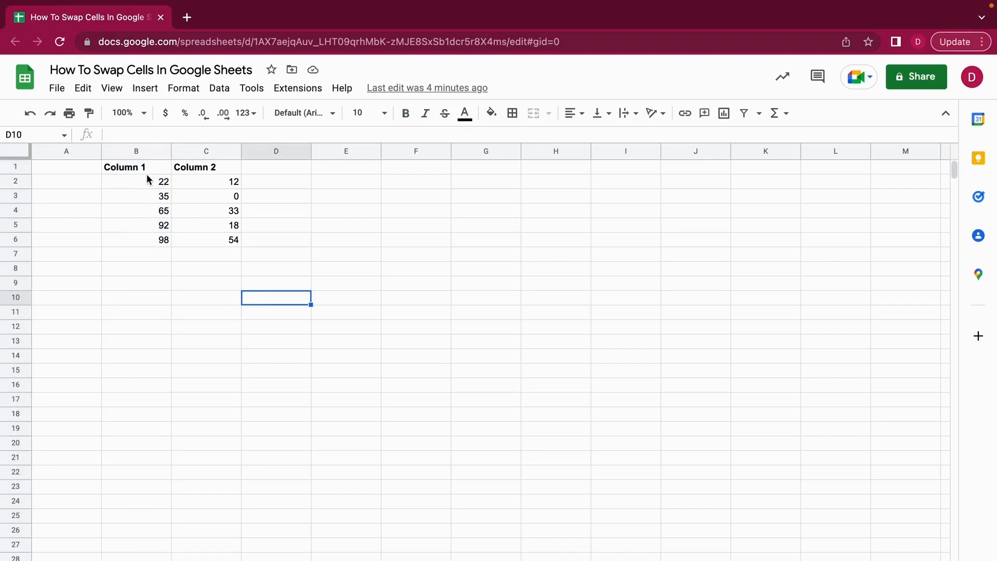
pyautogui.moveTo(140, 152)
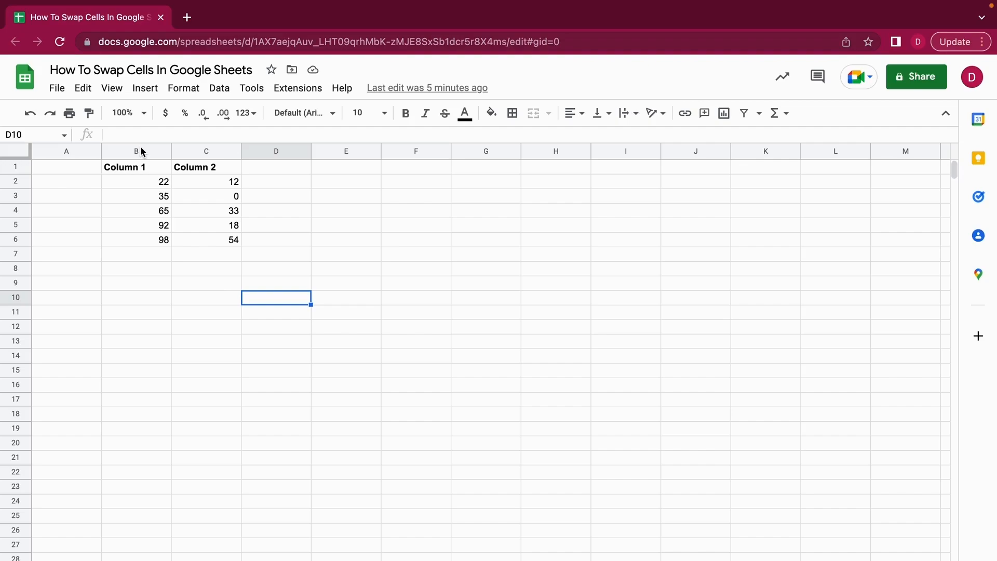
pyautogui.moveTo(266, 184)
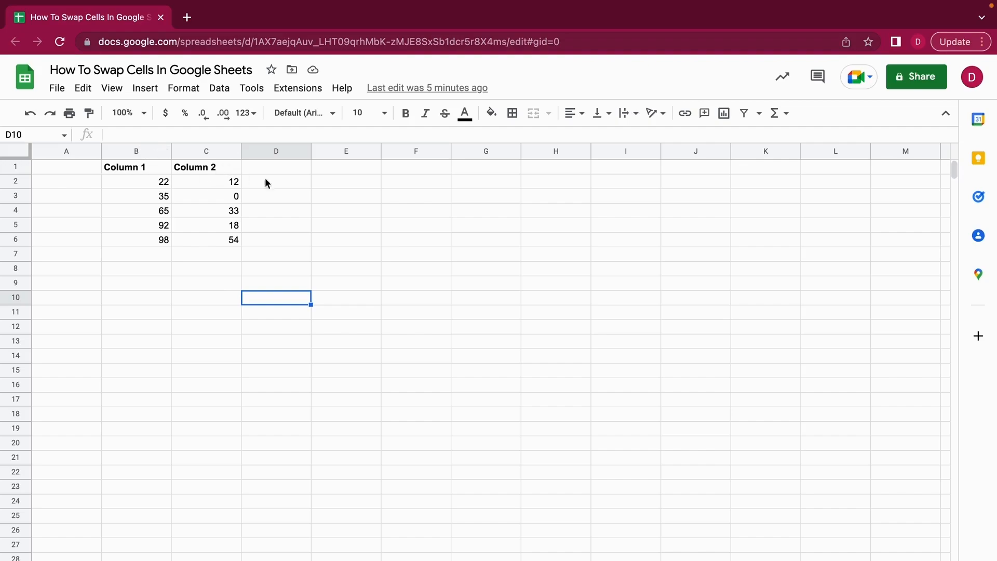
pyautogui.moveTo(290, 264)
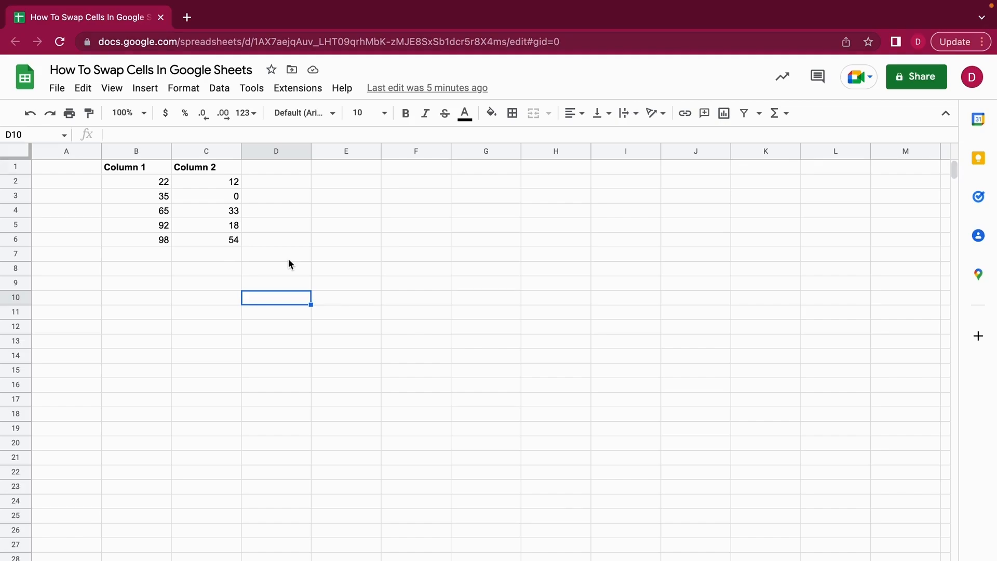
pyautogui.moveTo(136, 151)
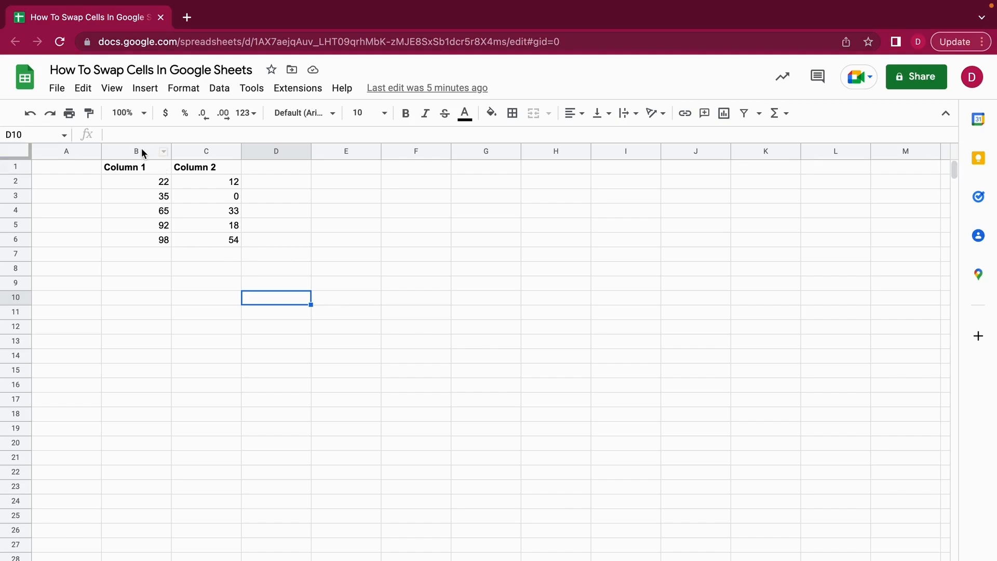
pyautogui.click(135, 151)
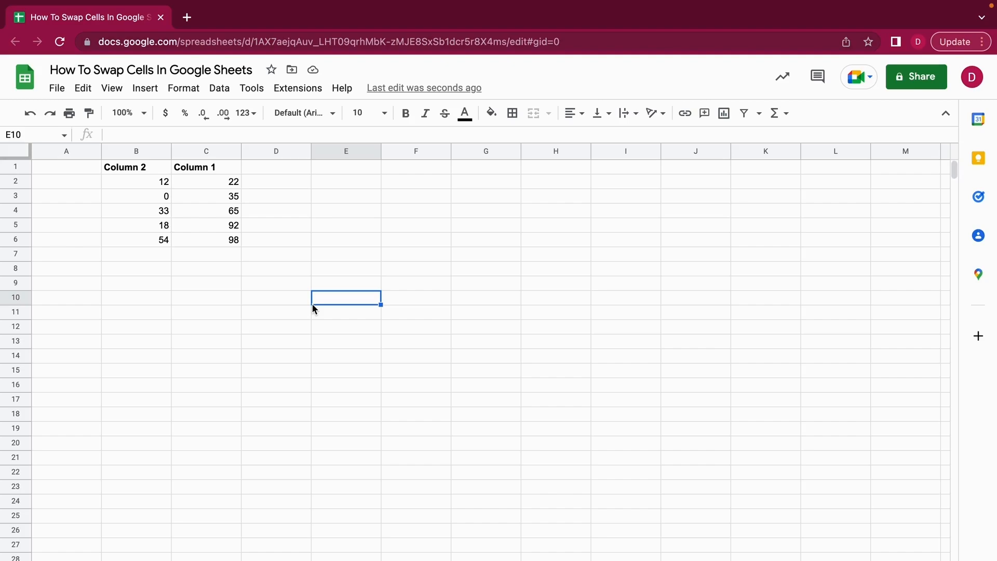
pyautogui.moveTo(164, 280)
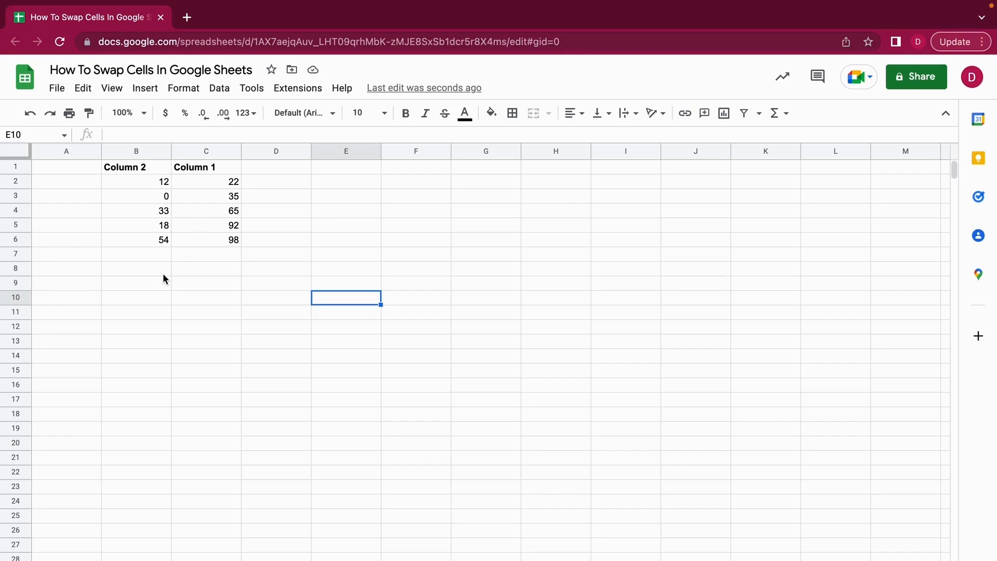
# Step: Copy the whole Column 2 column in B and target column D for the paste
pyautogui.click(136, 268)
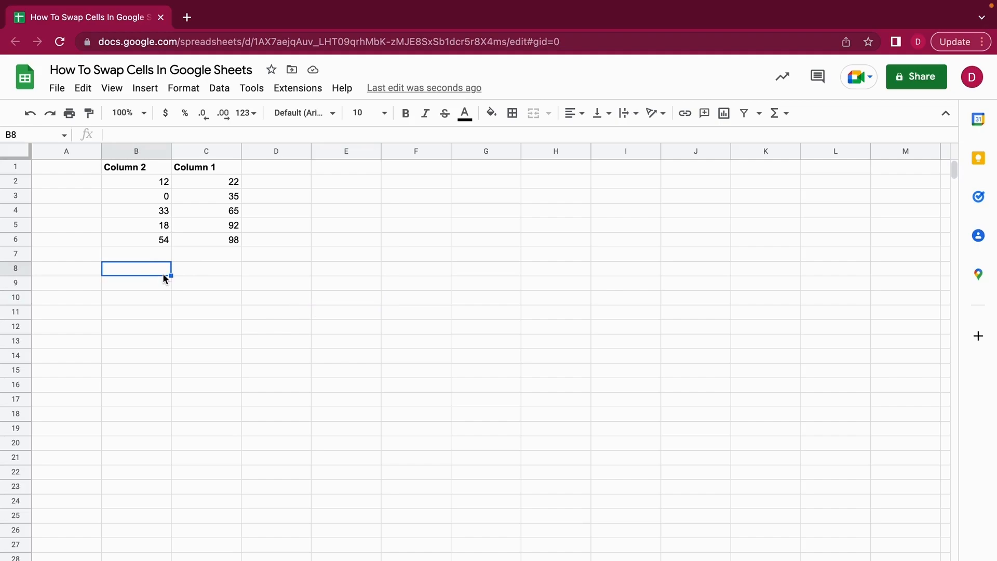
pyautogui.moveTo(175, 196)
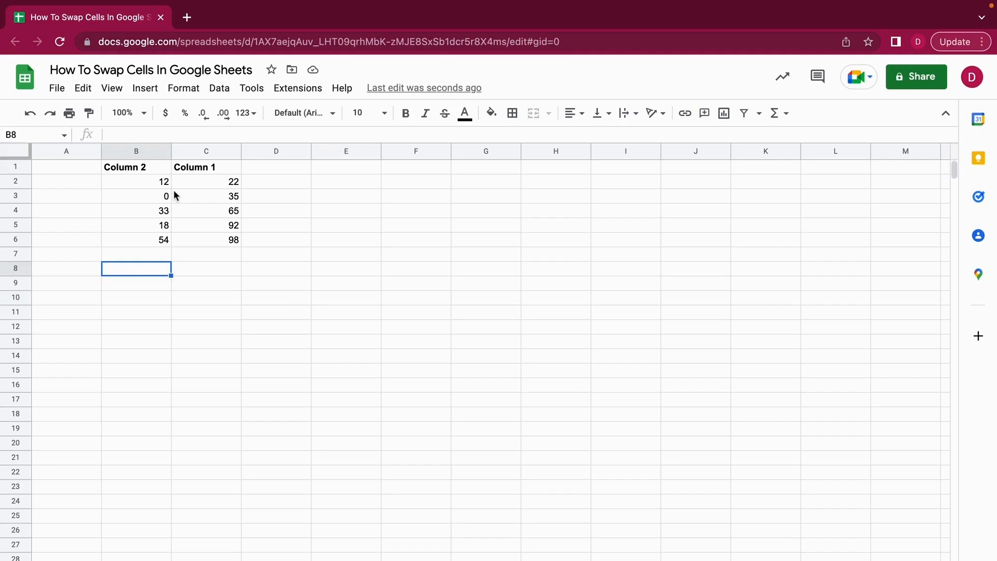
pyautogui.moveTo(136, 151)
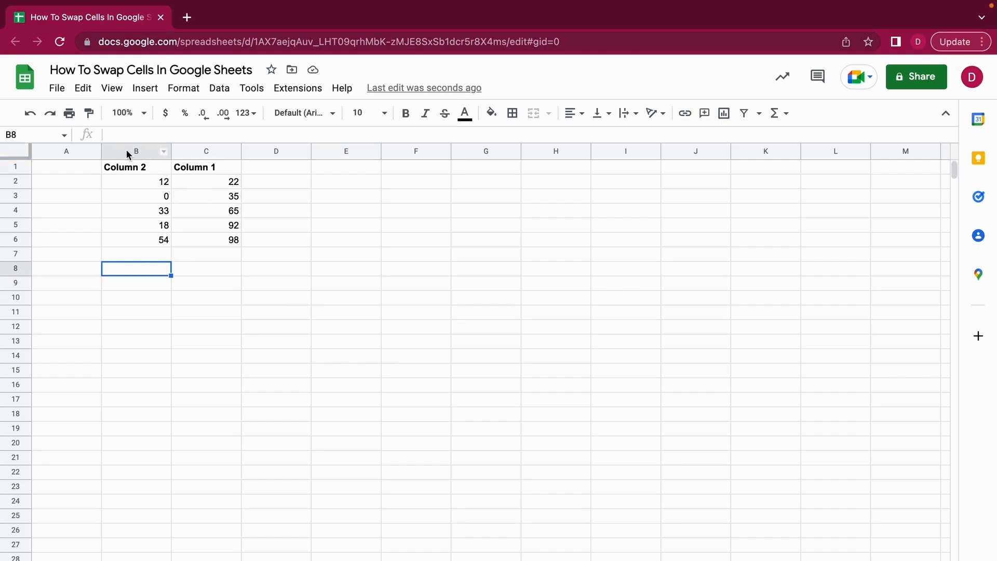
pyautogui.click(136, 151)
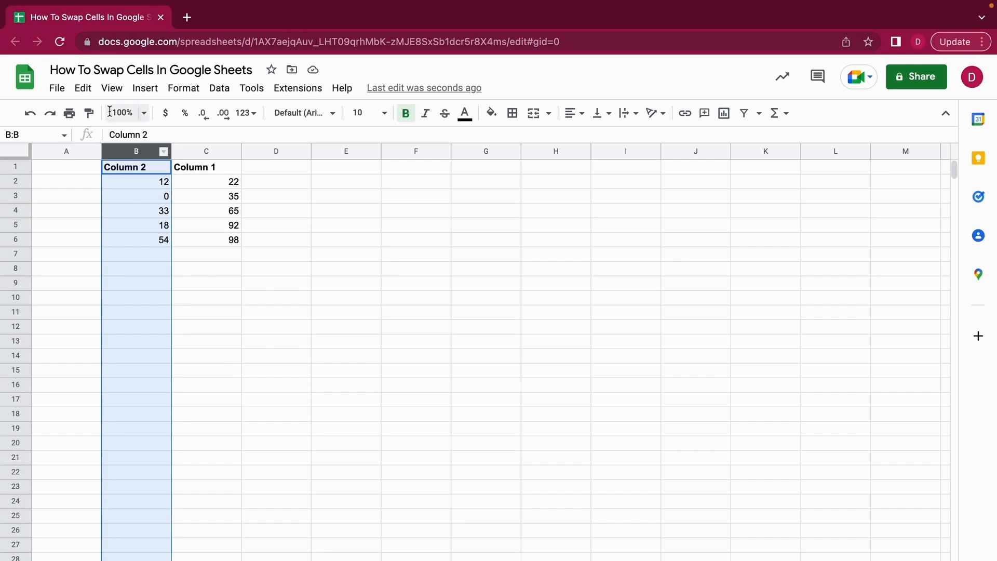
pyautogui.click(82, 88)
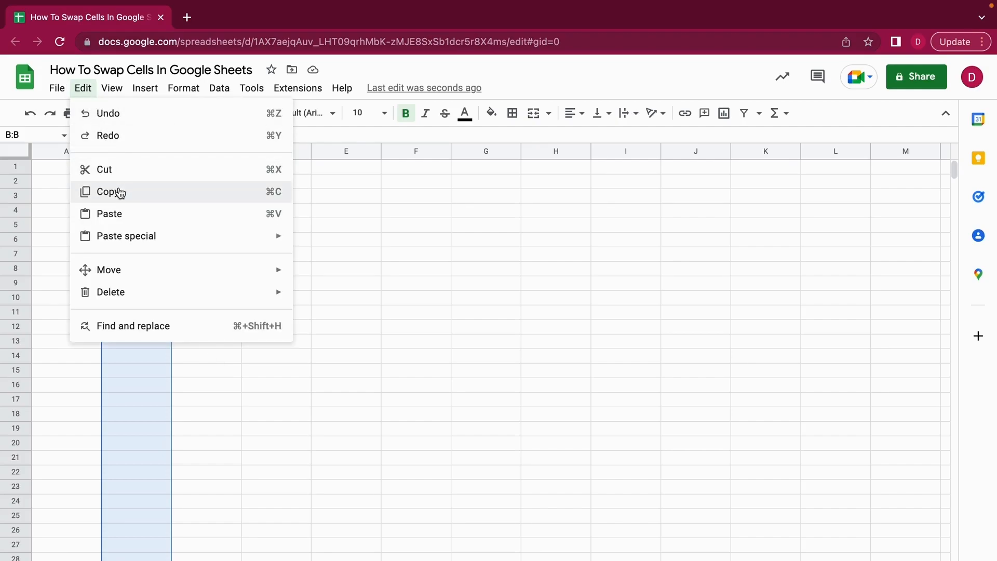
pyautogui.click(110, 191)
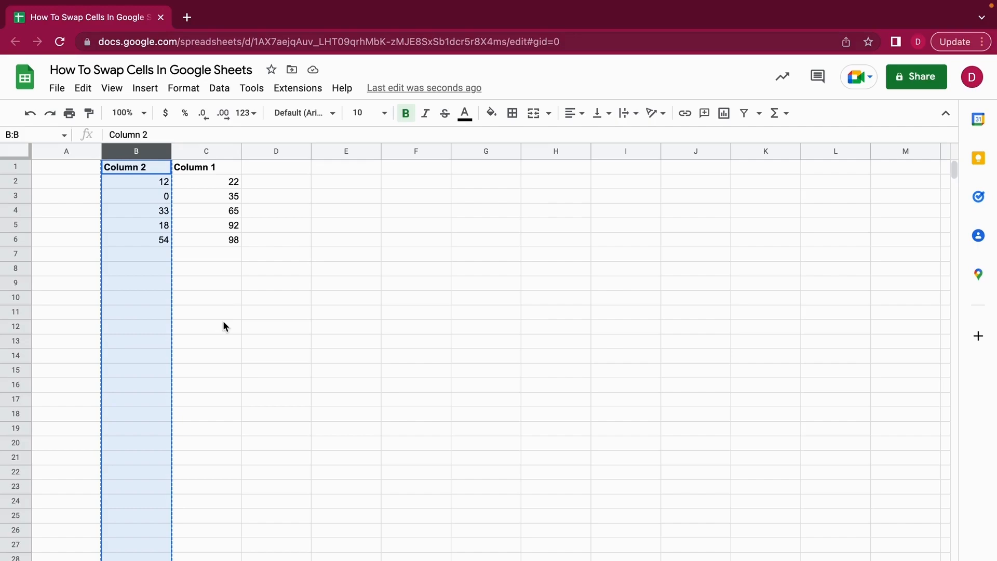
pyautogui.moveTo(282, 152)
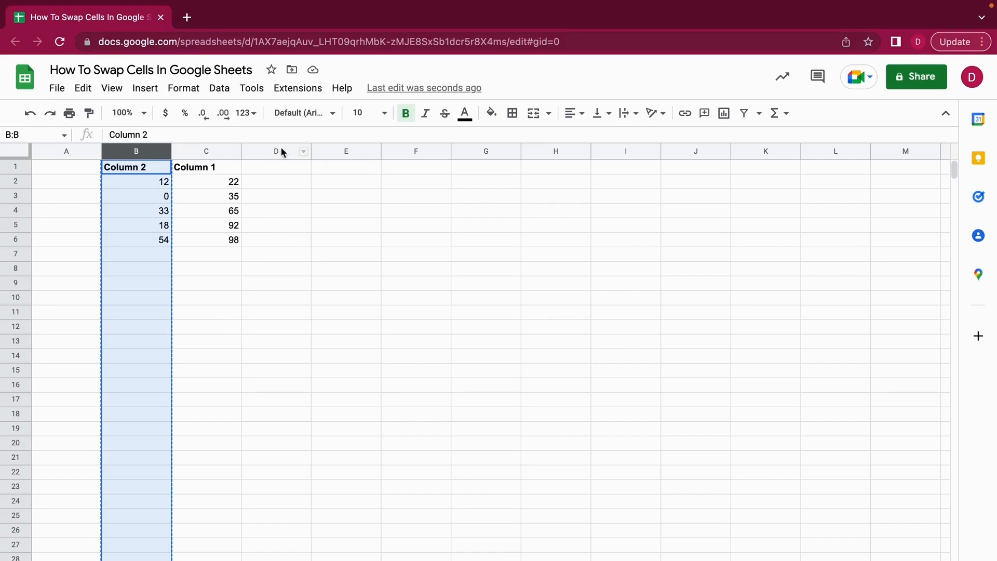
pyautogui.moveTo(259, 151)
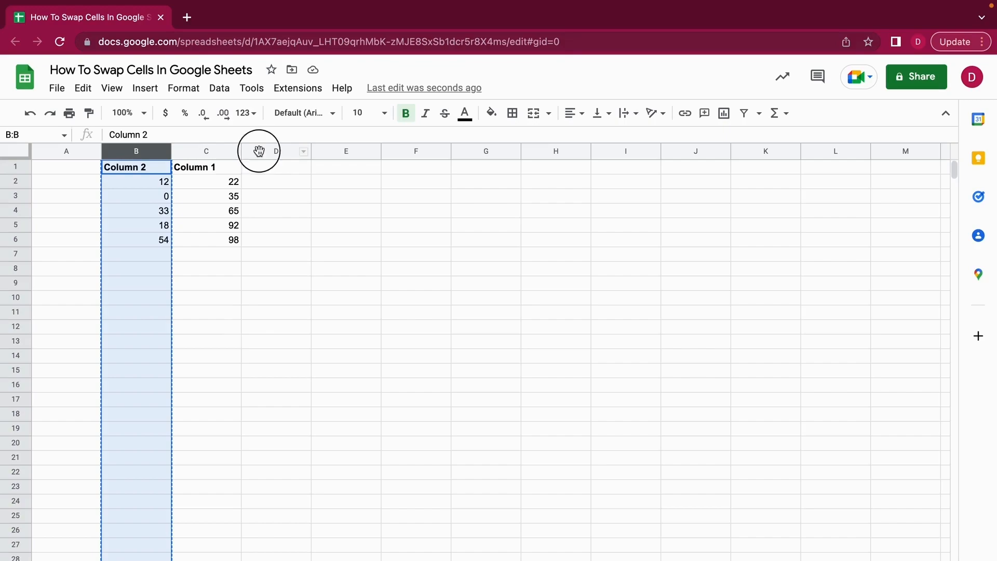
pyautogui.click(276, 151)
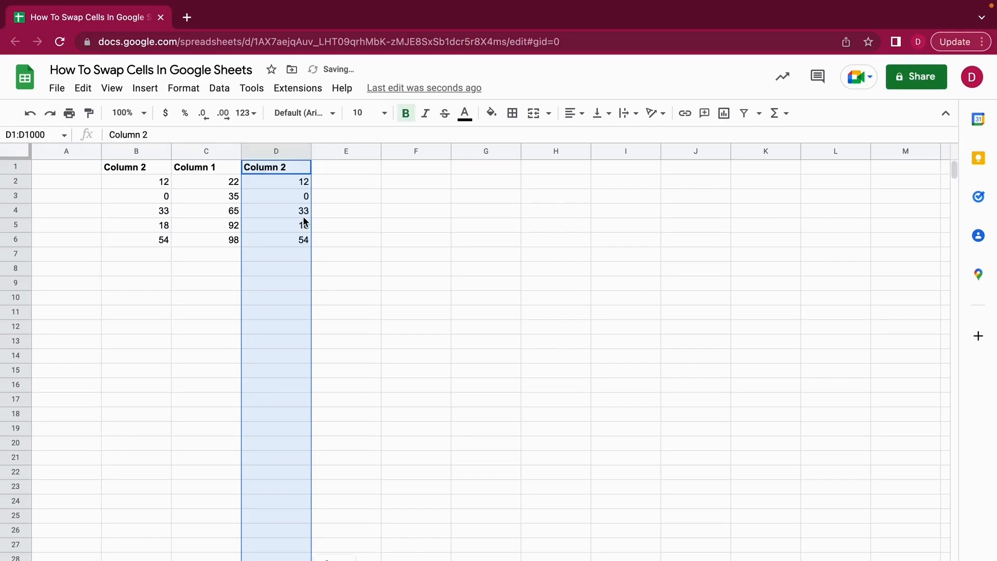
# Step: Paste Column 2 into column D as a duplicate with header and 12, 0, 33, 18, 54
pyautogui.click(83, 88)
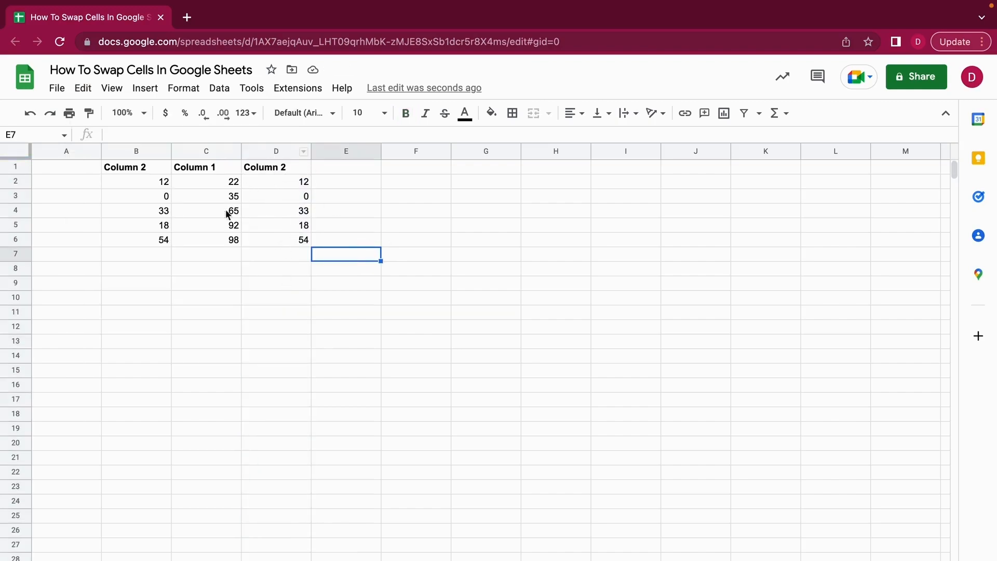
pyautogui.moveTo(206, 219)
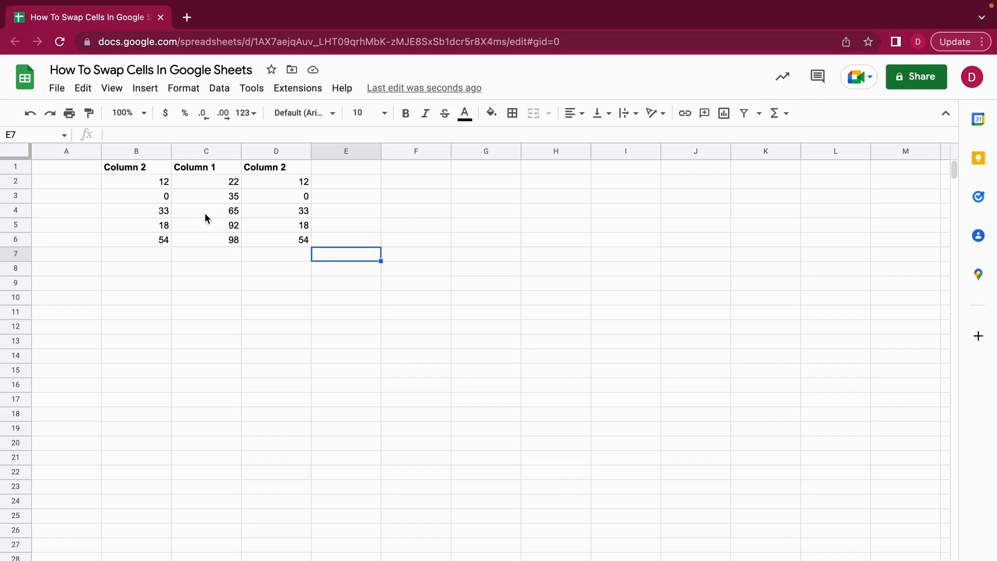
pyautogui.moveTo(141, 144)
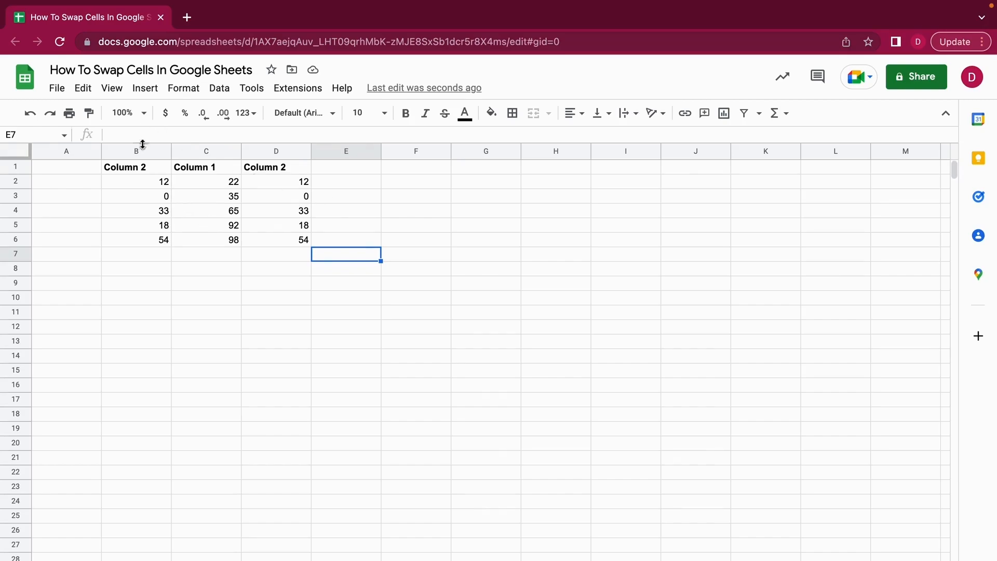
pyautogui.click(136, 151)
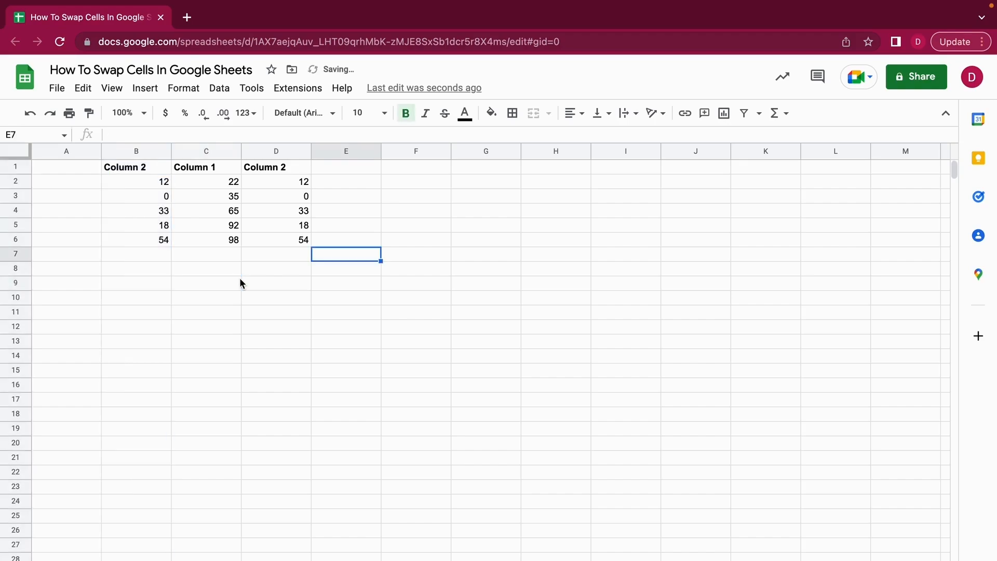
# Step: Delete the duplicate Column 2 from column D and reselect Column 2 in B
pyautogui.click(275, 150)
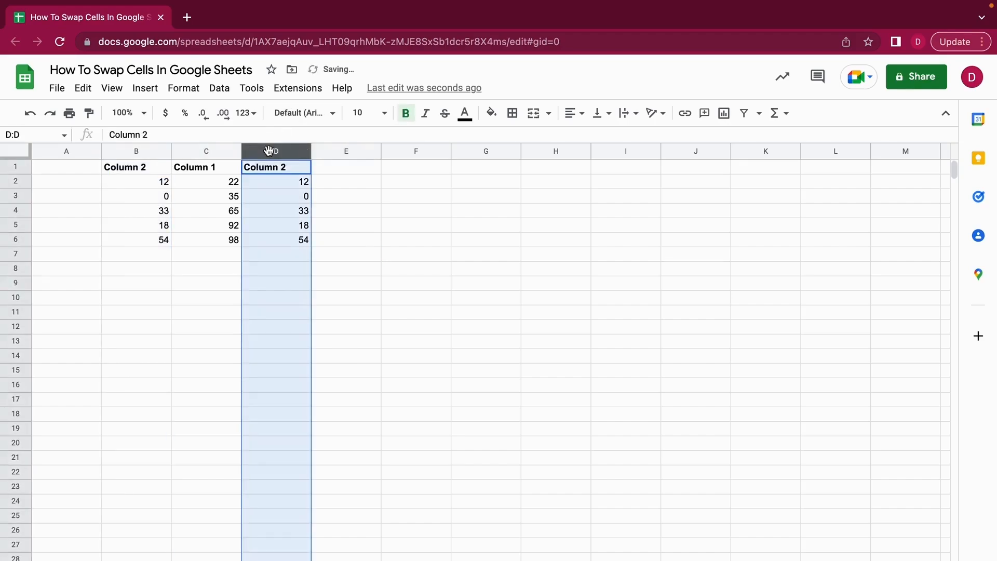
pyautogui.click(136, 297)
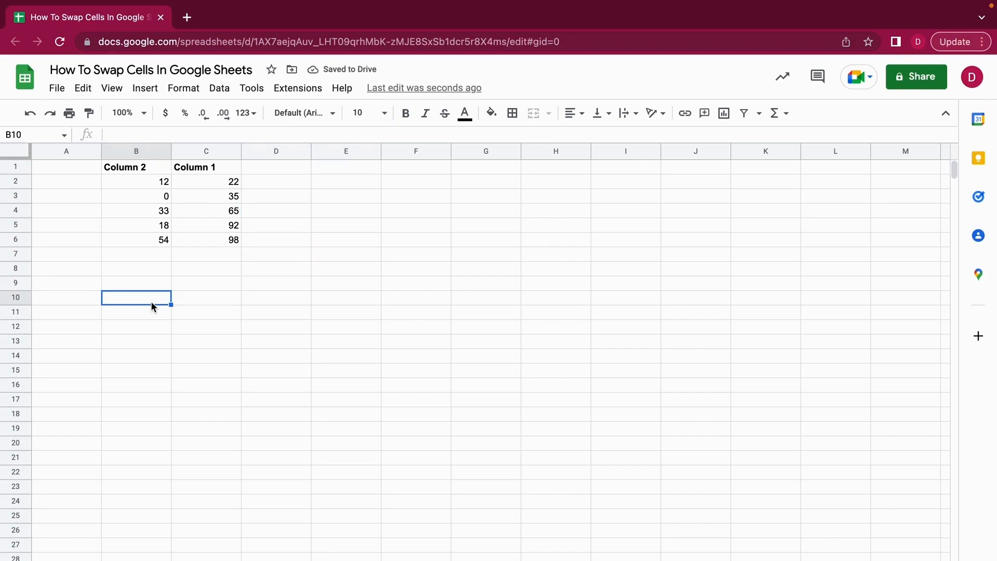
pyautogui.click(136, 151)
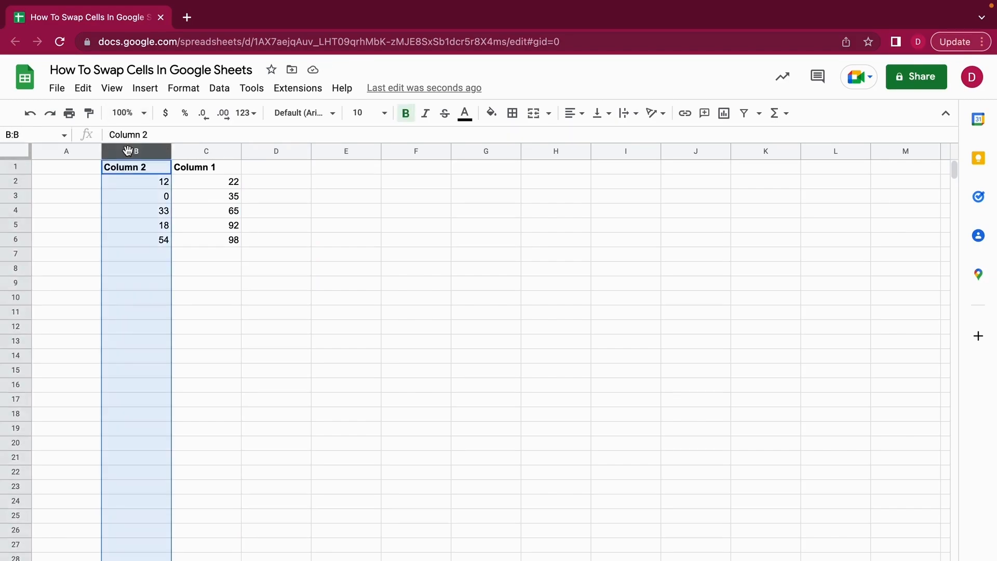
# Step: Format the Column 2 data in column B as red italic text
pyautogui.click(465, 113)
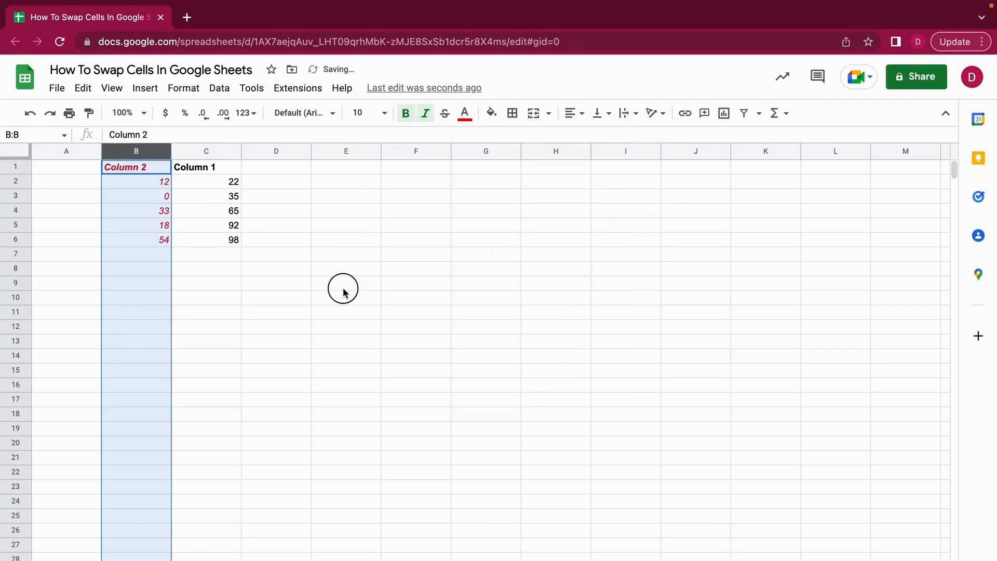
pyautogui.click(346, 283)
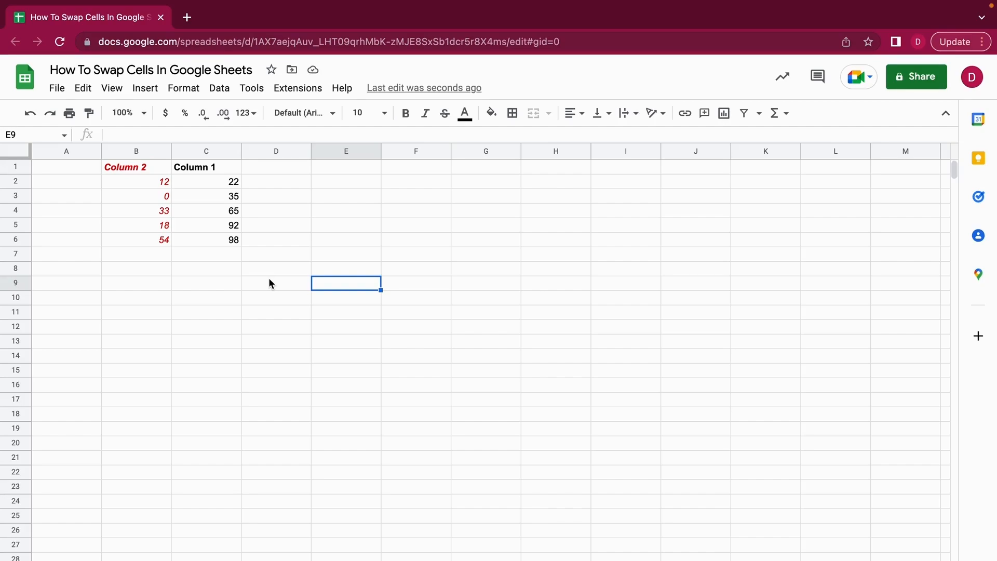
pyautogui.click(136, 150)
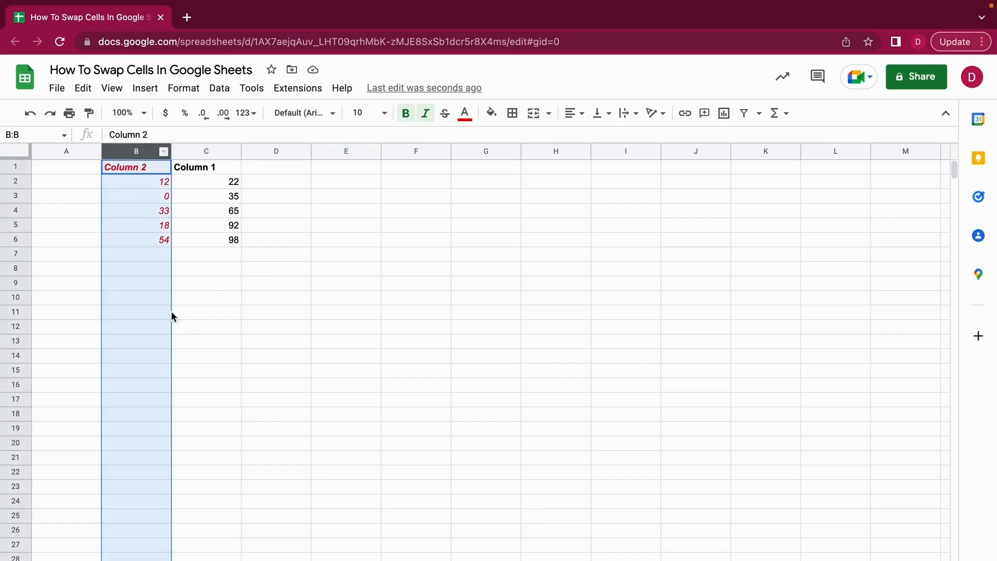
pyautogui.moveTo(82, 88)
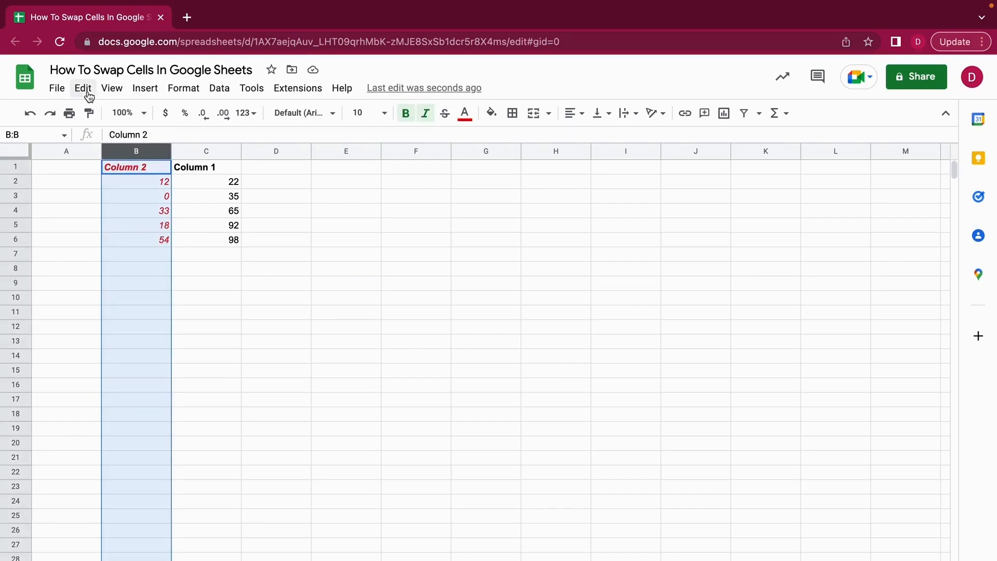
# Step: Copy the formatted Column 2 column again via Edit > Copy
pyautogui.click(82, 88)
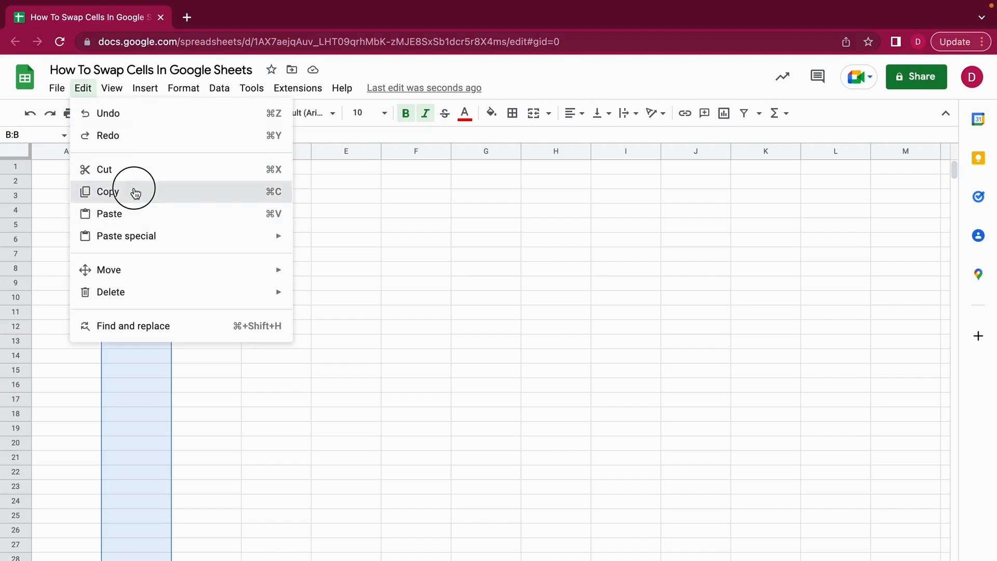
pyautogui.click(108, 191)
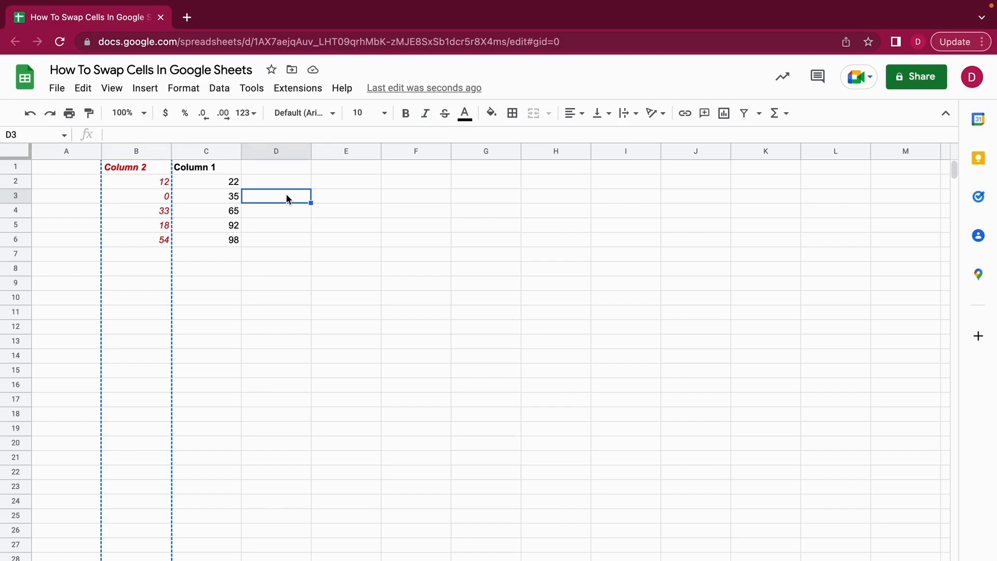
pyautogui.moveTo(299, 176)
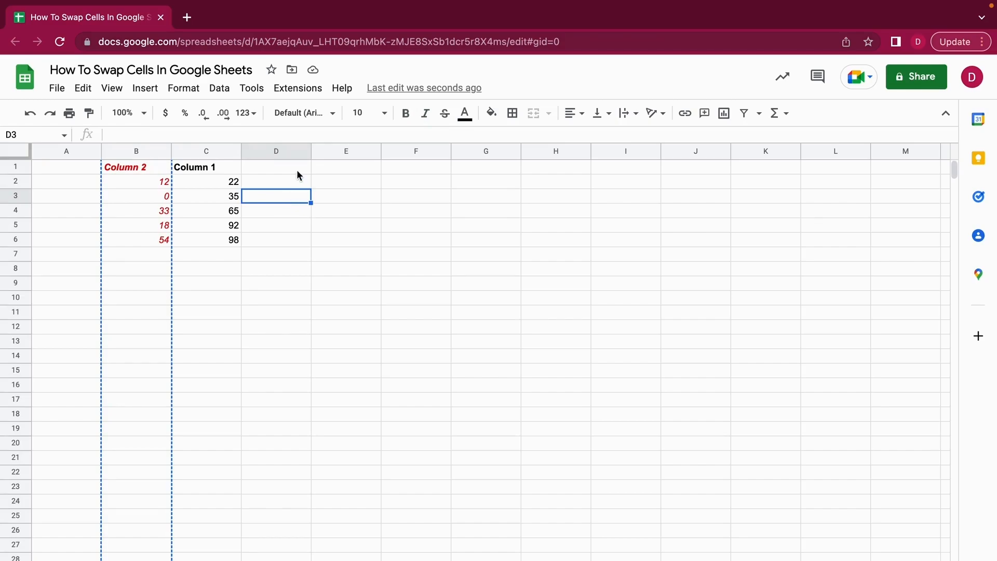
pyautogui.moveTo(161, 296)
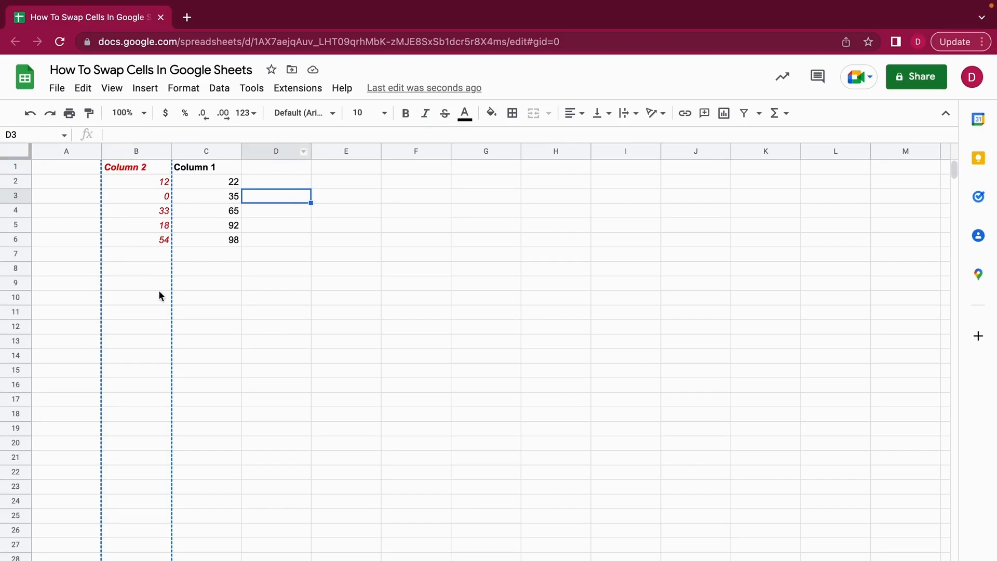
pyautogui.moveTo(294, 294)
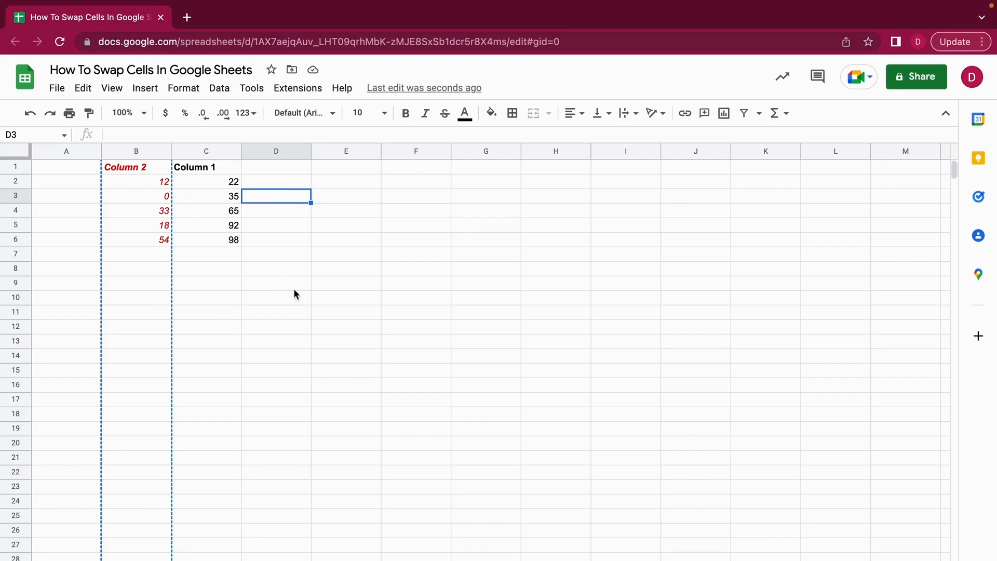
pyautogui.click(276, 283)
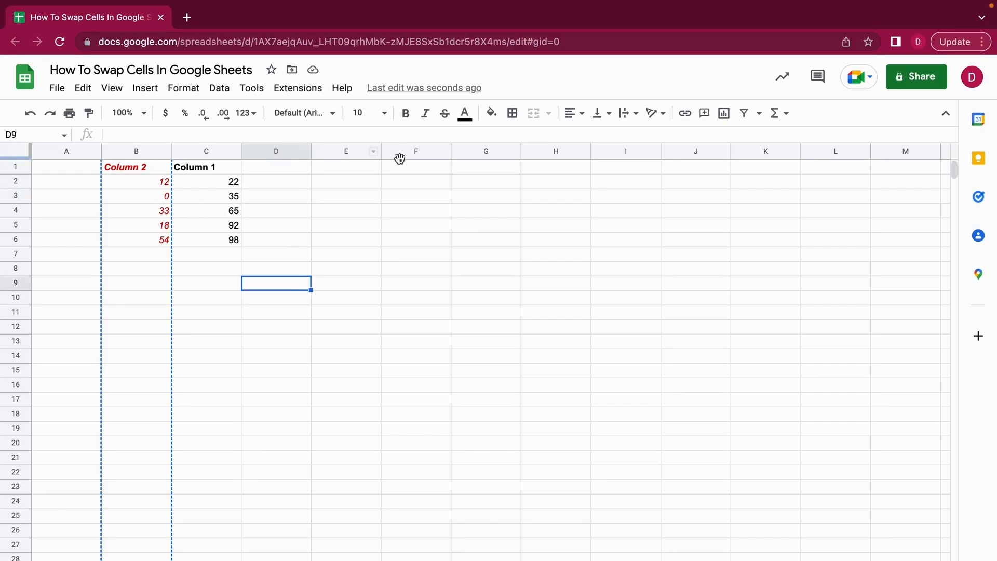
# Step: Paste Column 2 into column F as values only, without the red italic styling
pyautogui.click(416, 151)
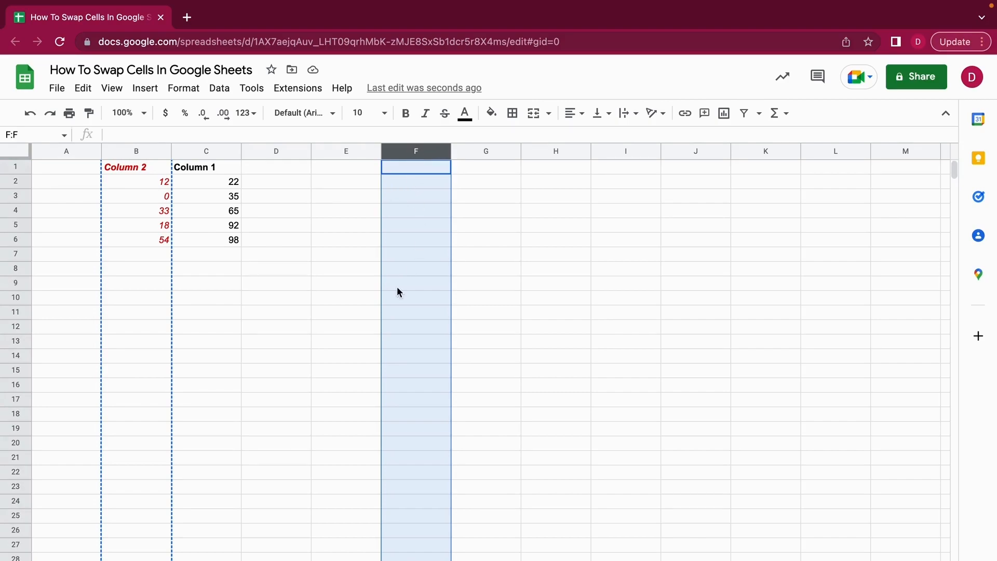
pyautogui.moveTo(82, 88)
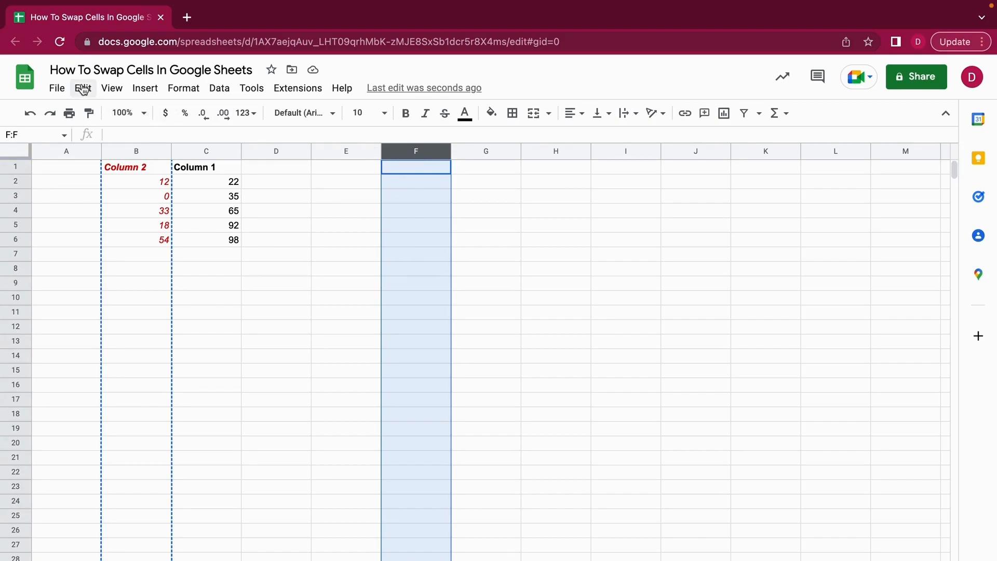
pyautogui.click(82, 88)
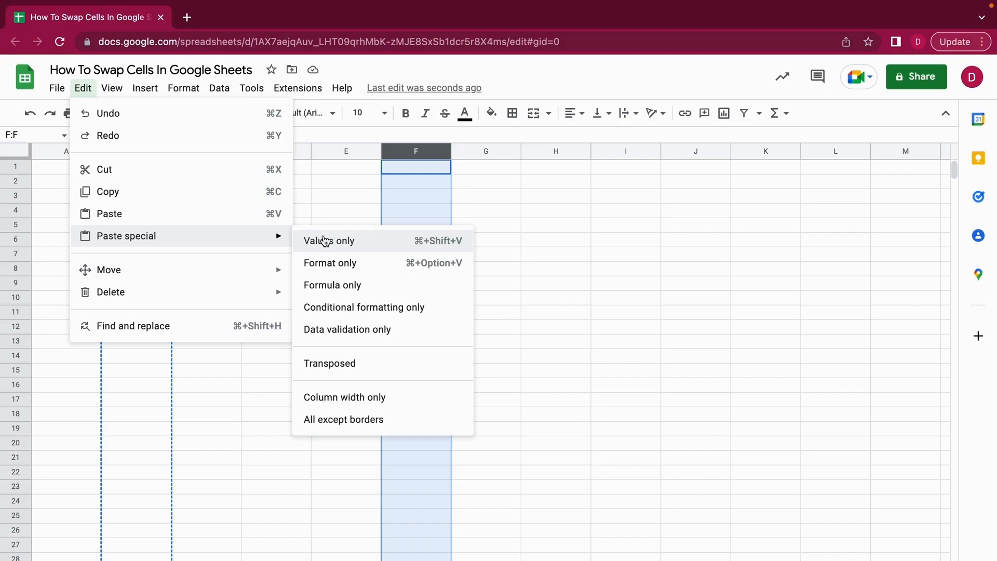
pyautogui.click(329, 240)
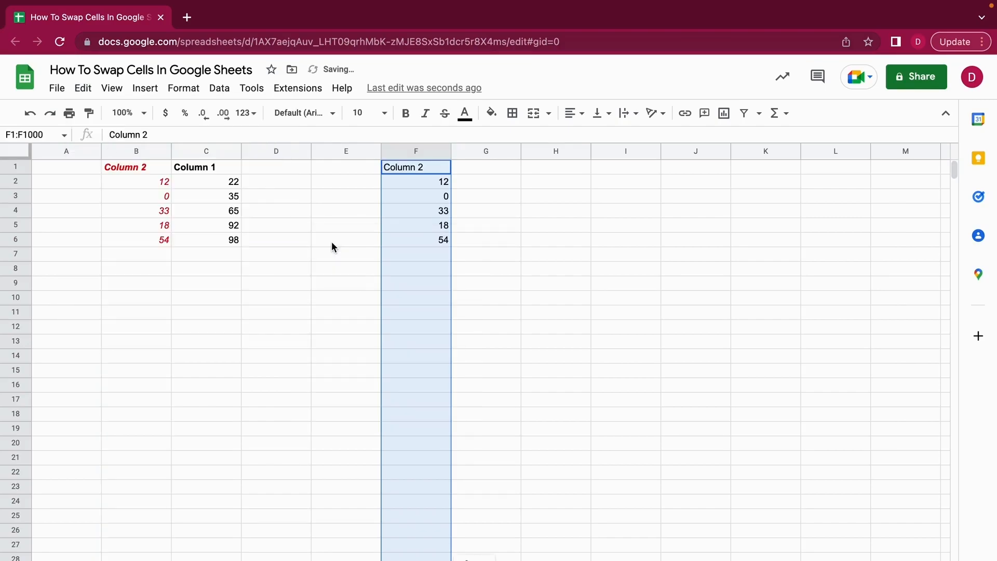
pyautogui.click(346, 282)
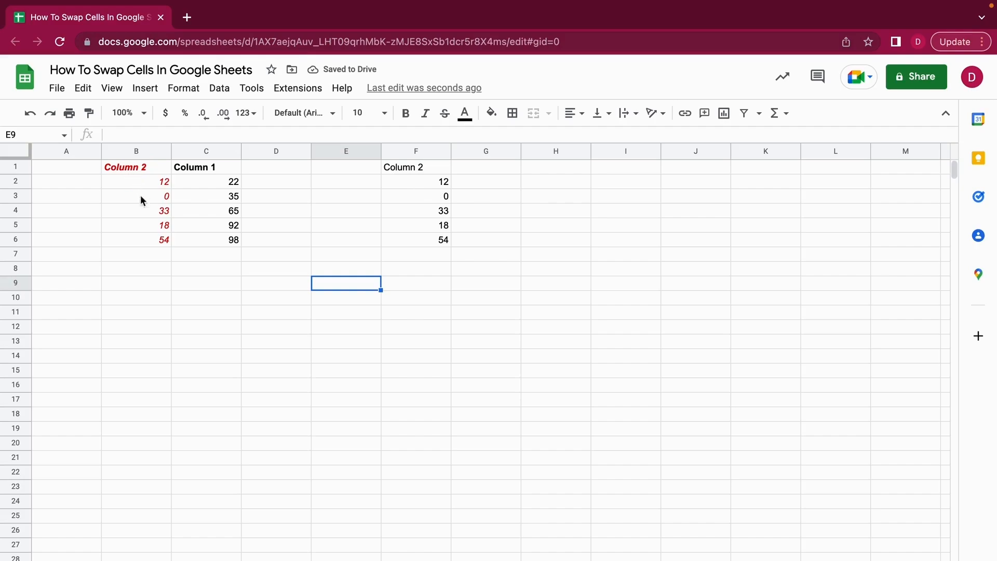
pyautogui.moveTo(425, 182)
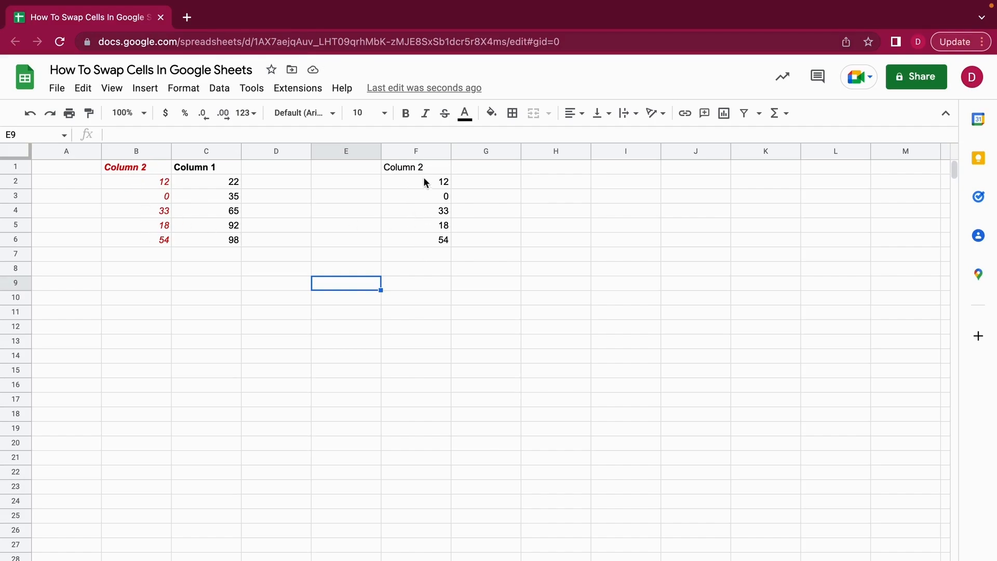
# Step: Verify column F holds the plain Column 2 header and 12, 0, 33, 18, 54
pyautogui.click(416, 167)
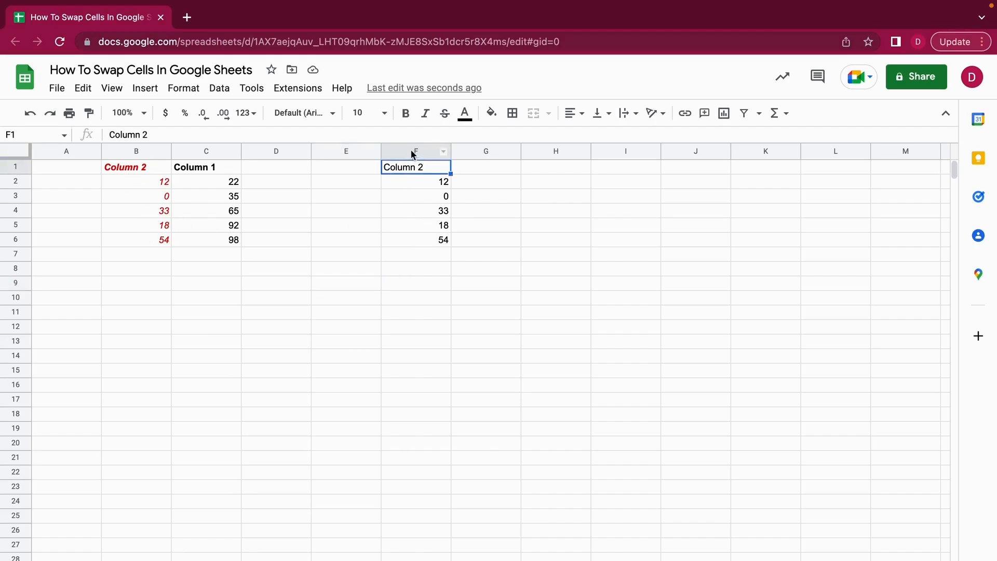
pyautogui.click(415, 151)
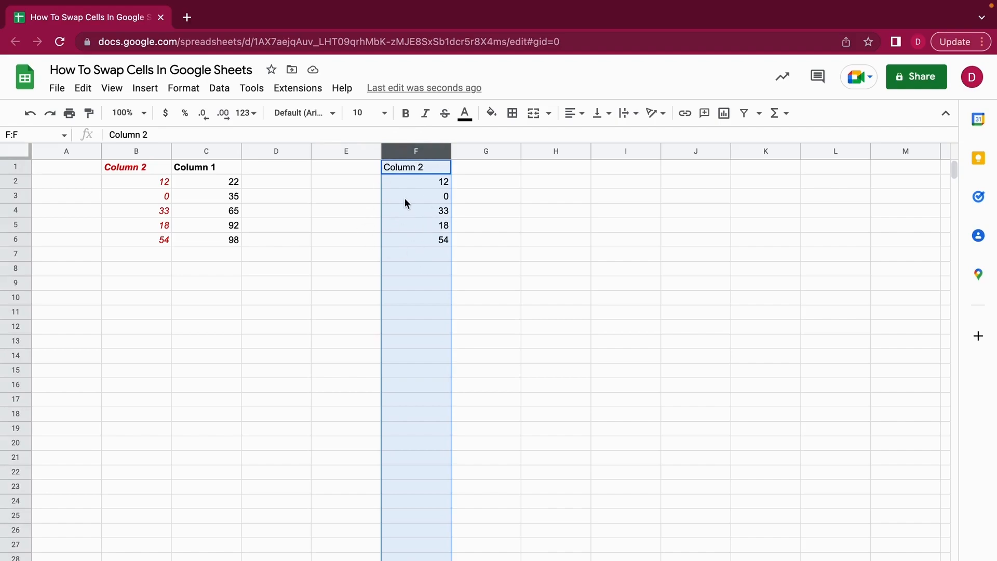
pyautogui.click(276, 326)
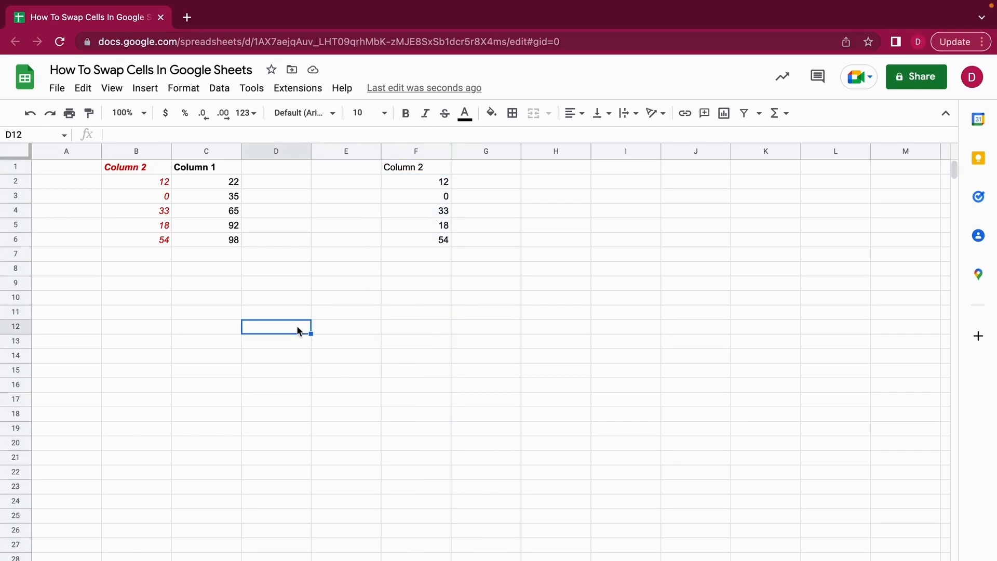